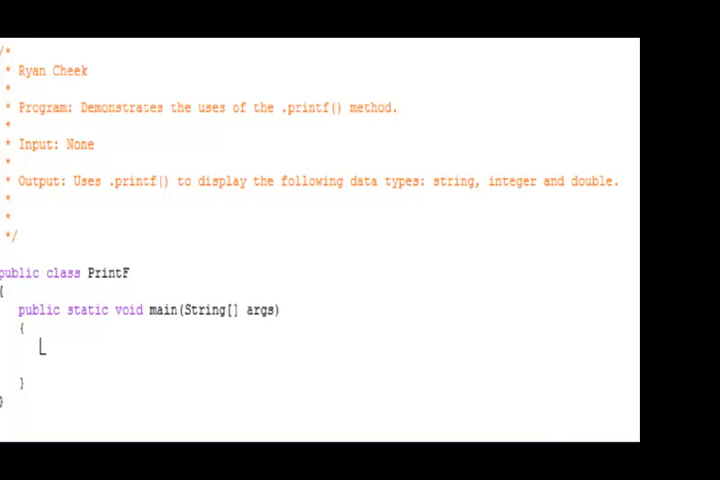
mouse_move(136, 128)
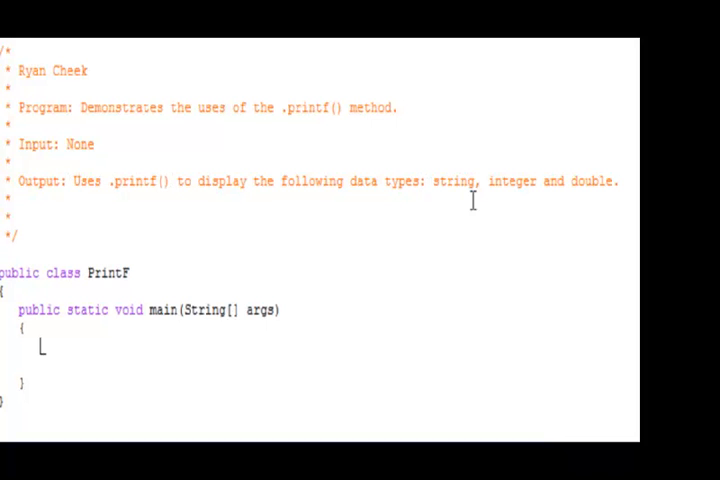
mouse_move(224, 272)
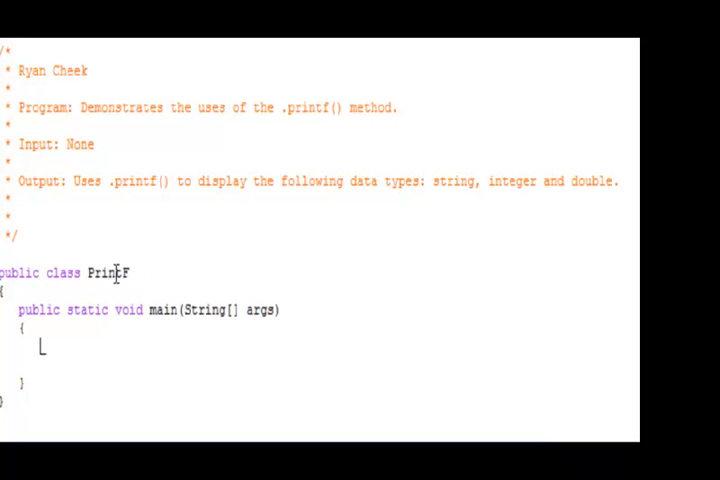
mouse_move(256, 318)
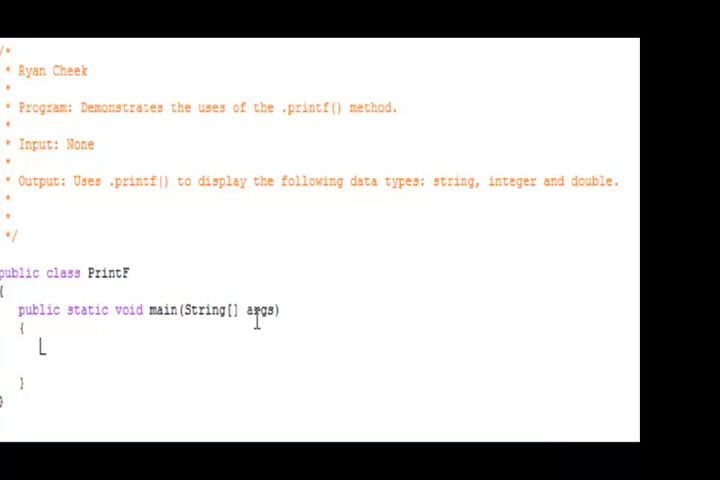
mouse_move(380, 288)
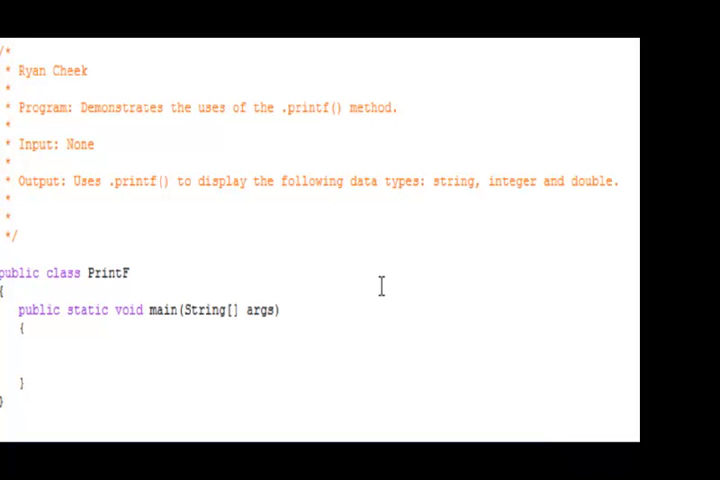
Step: Declare String helloStr = "Hello, " and String worldStr = "World!" in main
type("String")
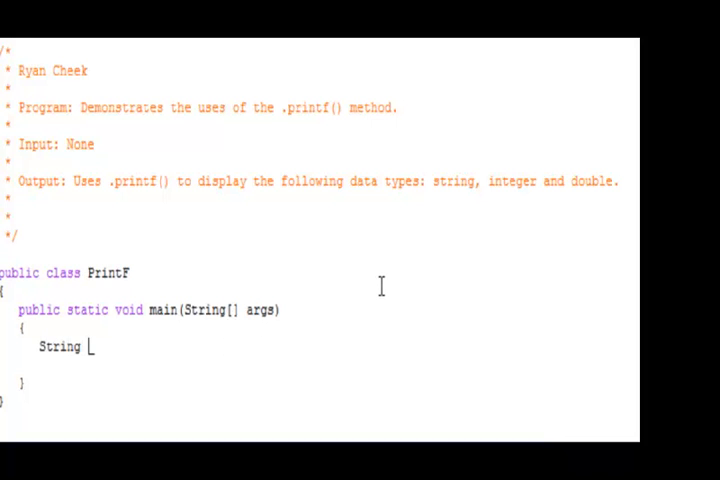
type("helloStr")
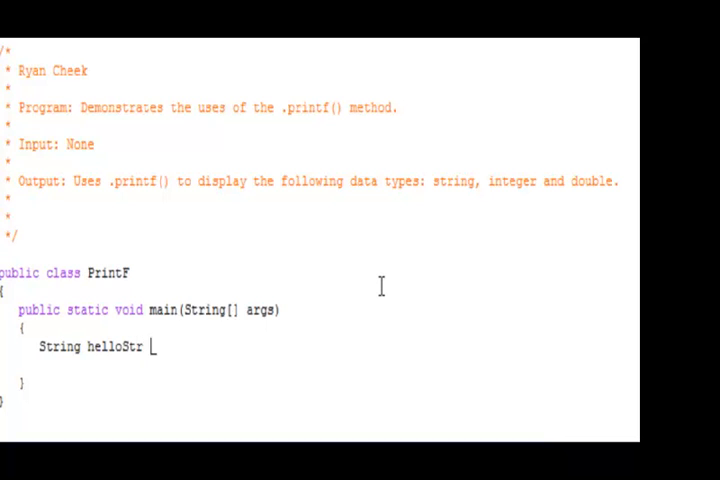
type("= \"")
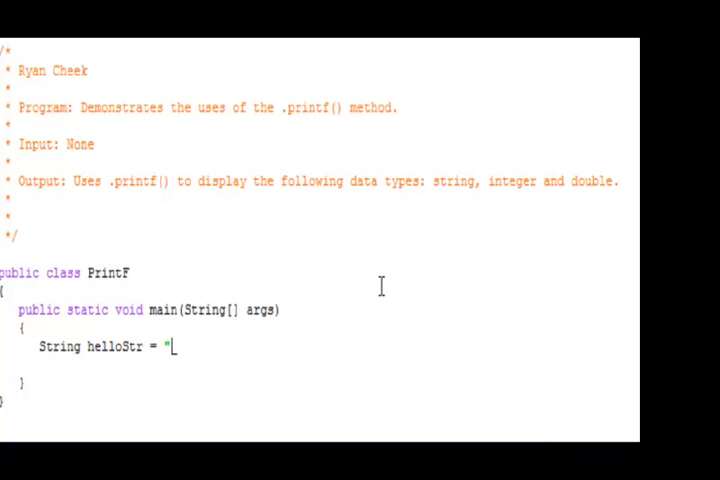
type("Hello, \";")
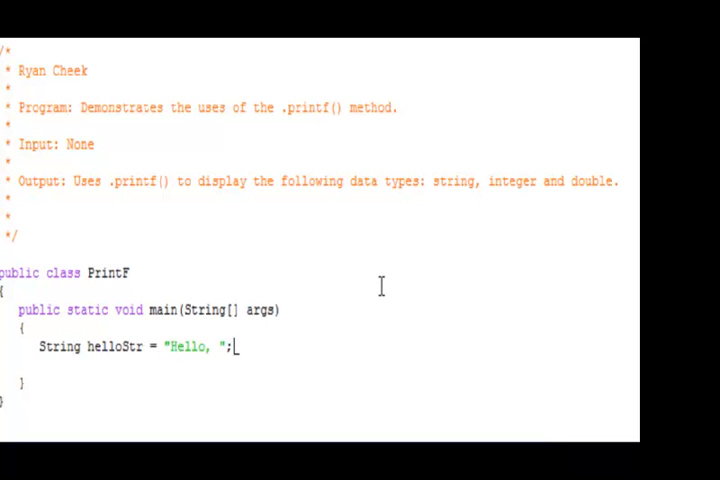
type("String worldStr =")
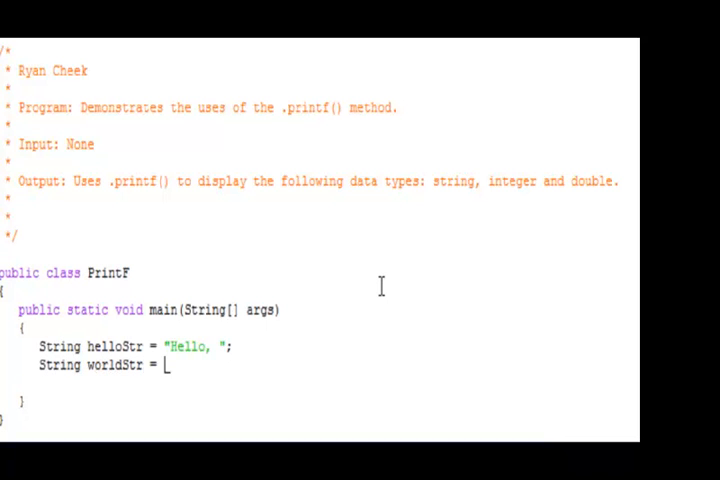
type("\"W")
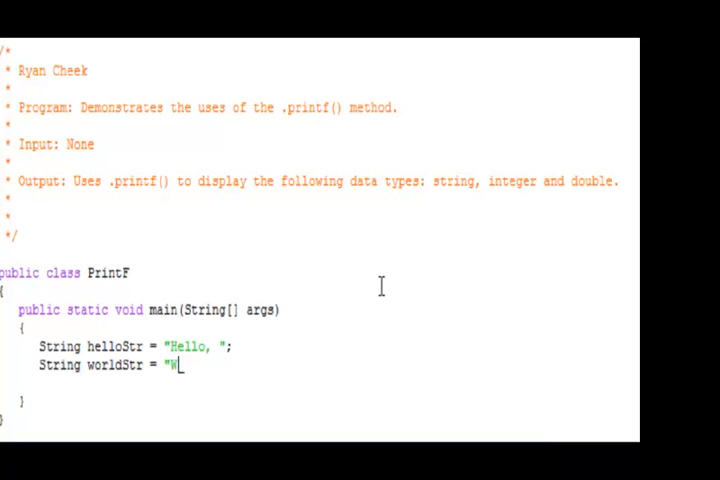
type("orld!\";")
type("int intOu")
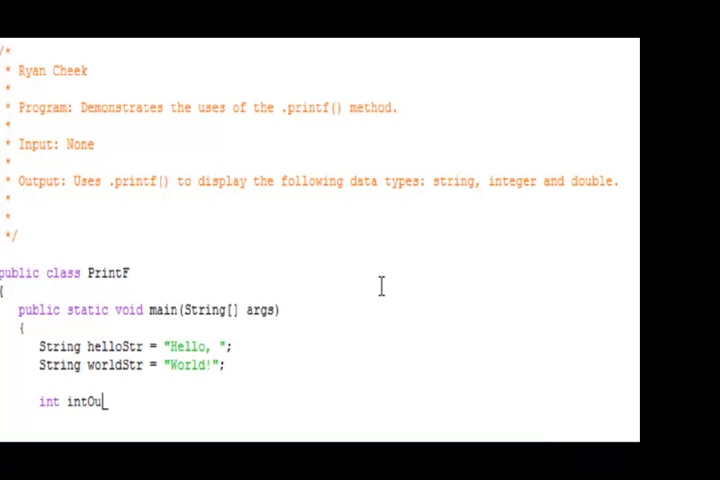
Step: Declare int intOut = 234 and begin a double declaration
type("t = 234;")
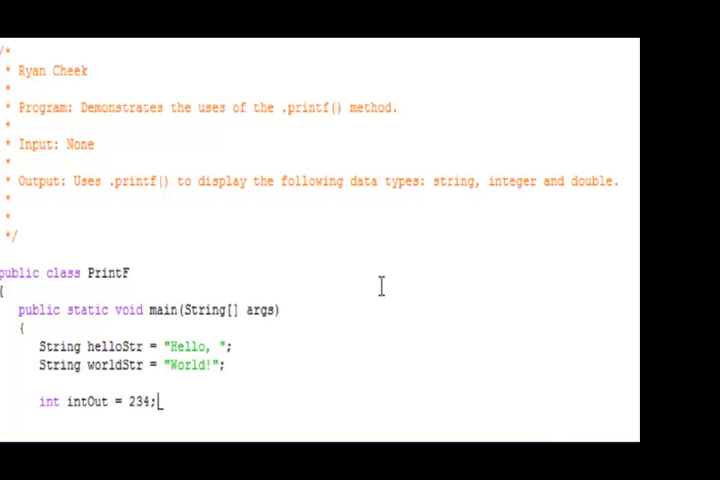
type("double doubleOut = 234532.304378;")
type("System.out.printf(")
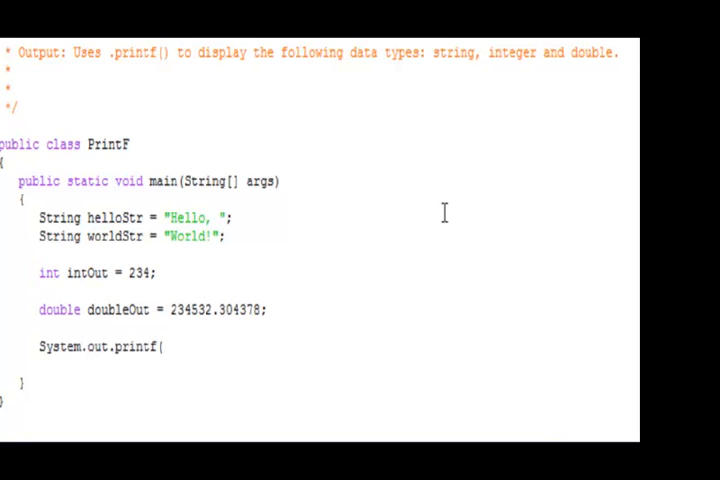
Step: Finish the printf("%s%s", helloStr, worldStr) call printing both strings
type("\"%s\", helloStr);")
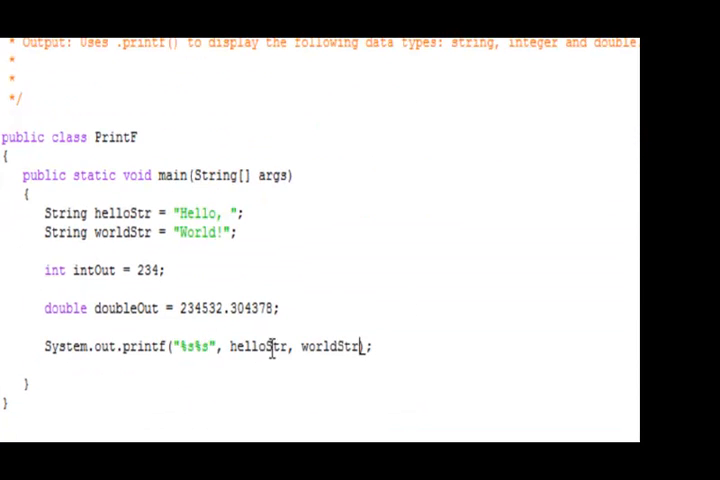
double_click(256, 346)
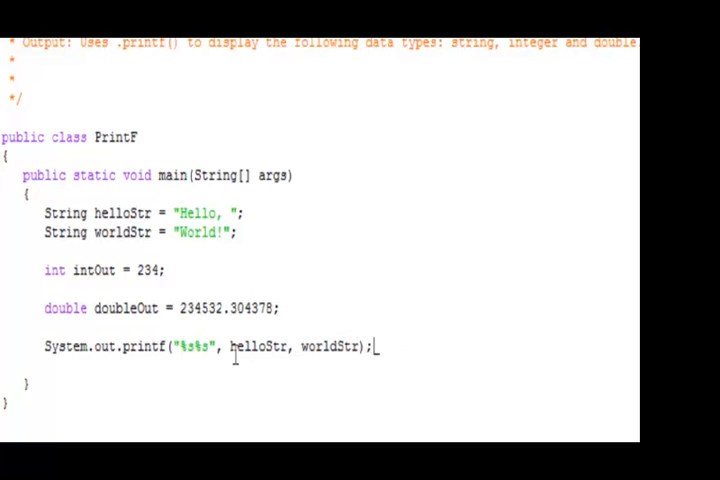
mouse_move(396, 324)
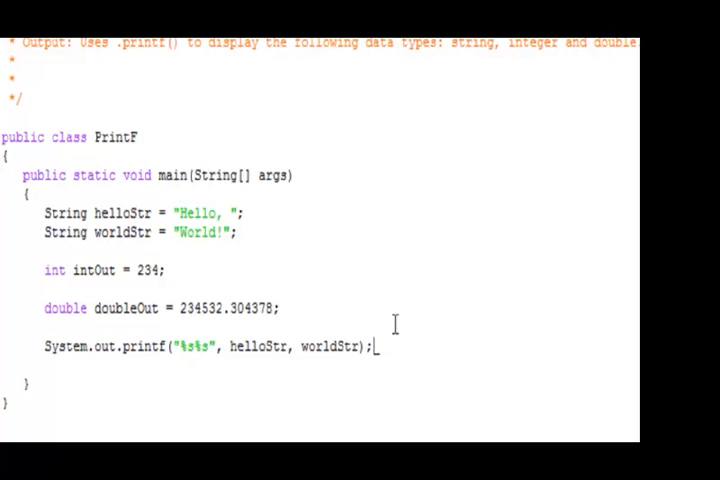
Step: Add System.out.printf("%20s%20s", helloStr, worldStr); below the first printf
type("Syste")
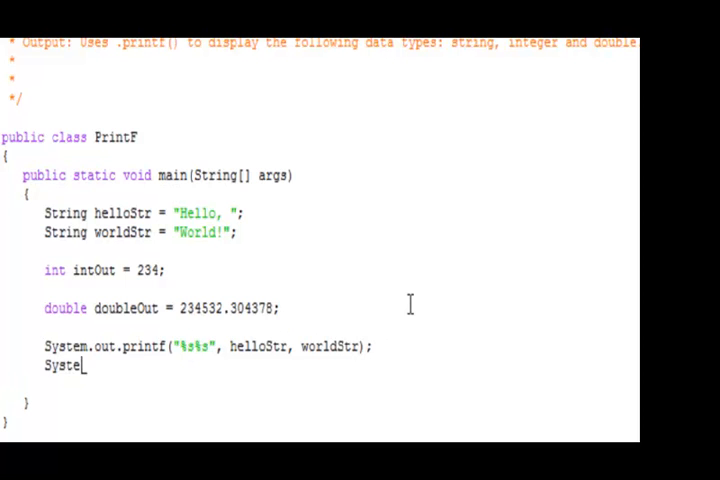
type("m.out.printf(\"%20s")
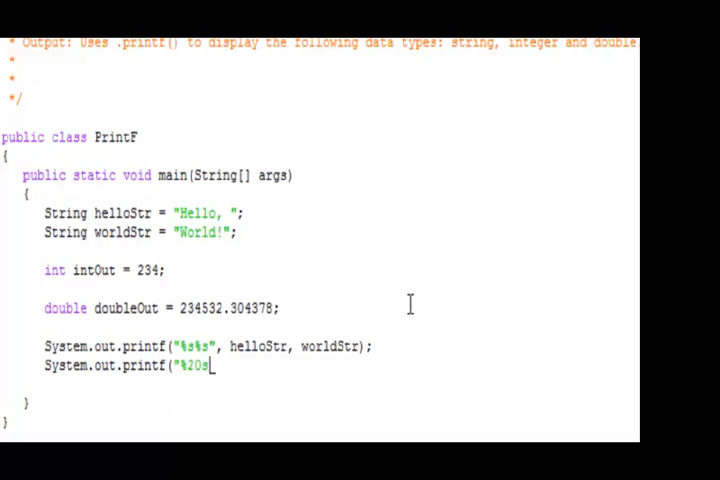
type("%")
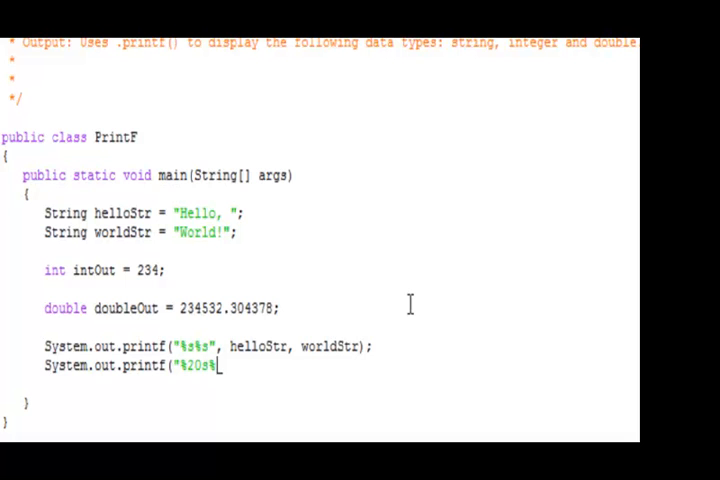
type("20s,")
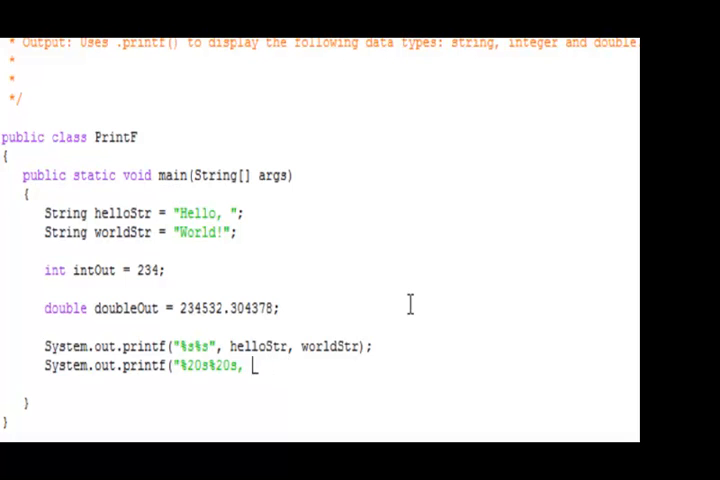
type("helloStr, worl")
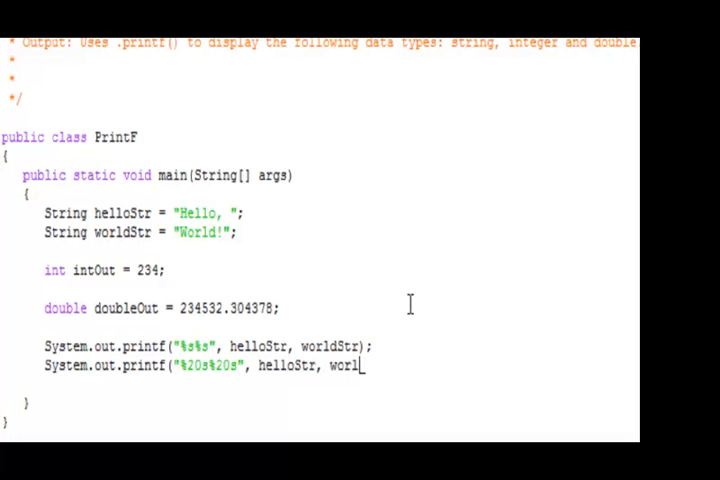
type("dStr);")
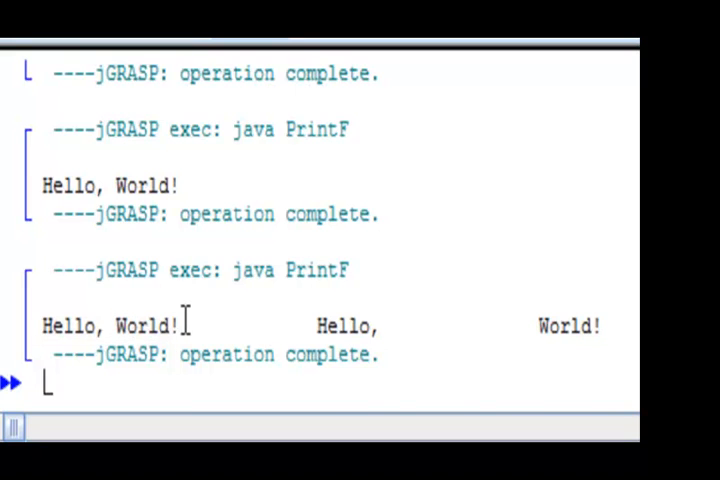
Step: Inspect the Run I/O output showing Hello, and World! padded to 20 characters
left_click_drag(184, 324, 376, 324)
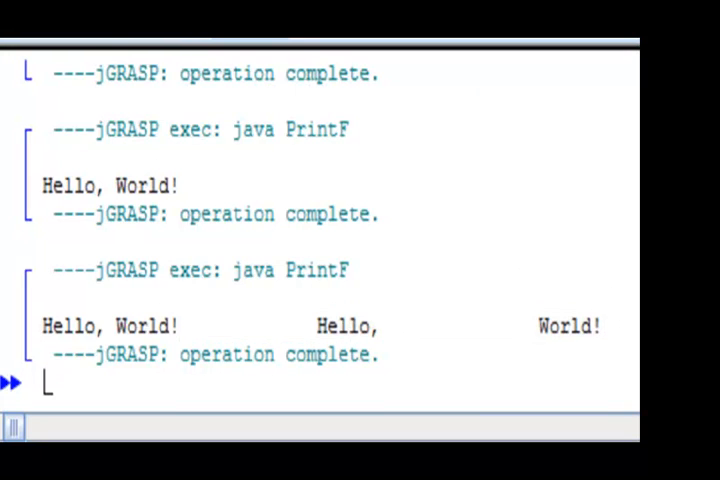
mouse_move(348, 280)
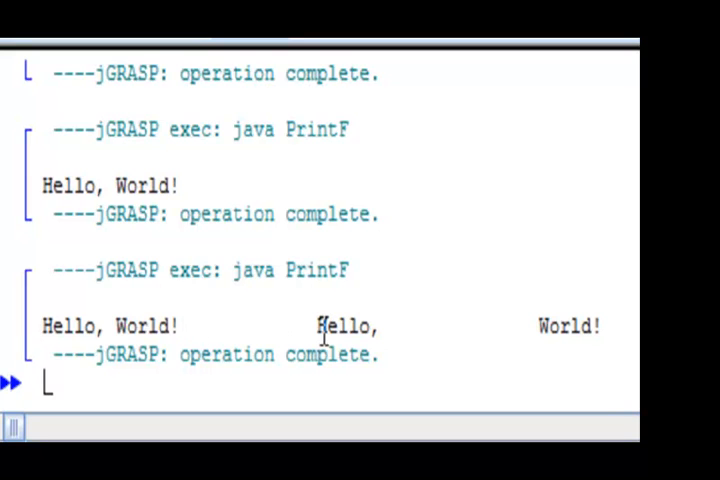
double_click(344, 324)
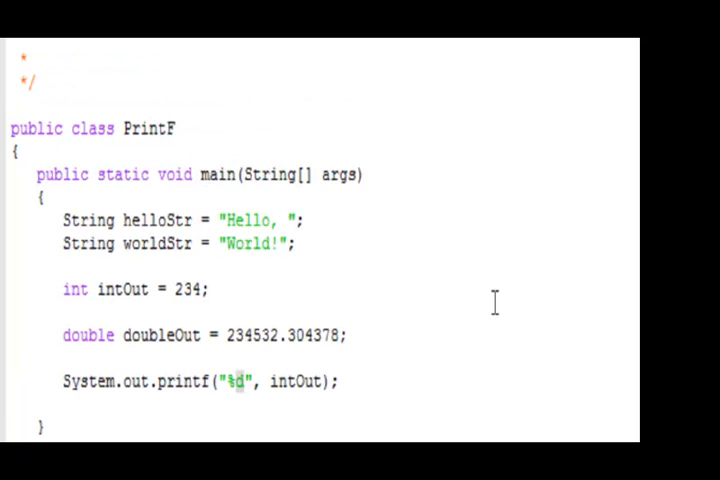
Step: Change the format specifier to %.2f so the double prints as 234532.30
type("E")
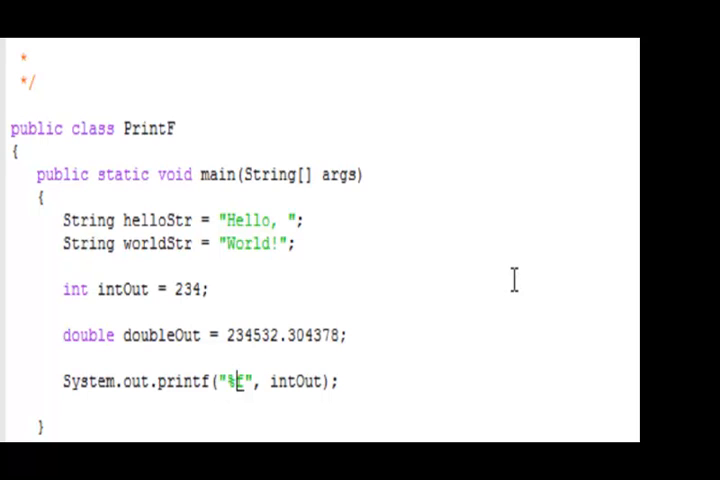
type(".2f")
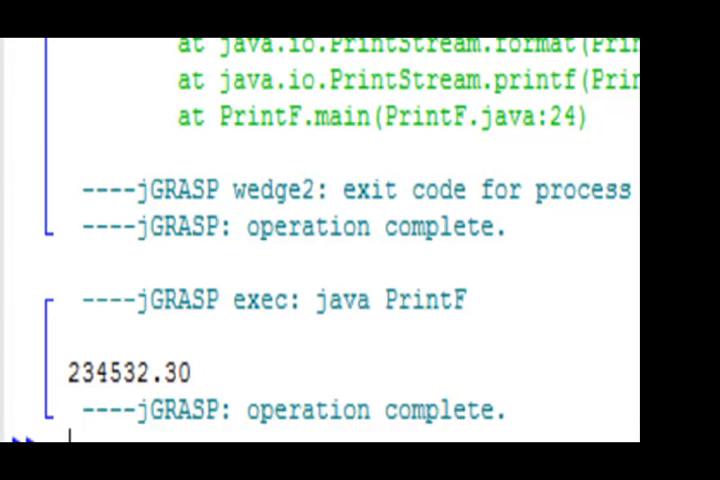
scroll("down", 3)
type("doub")
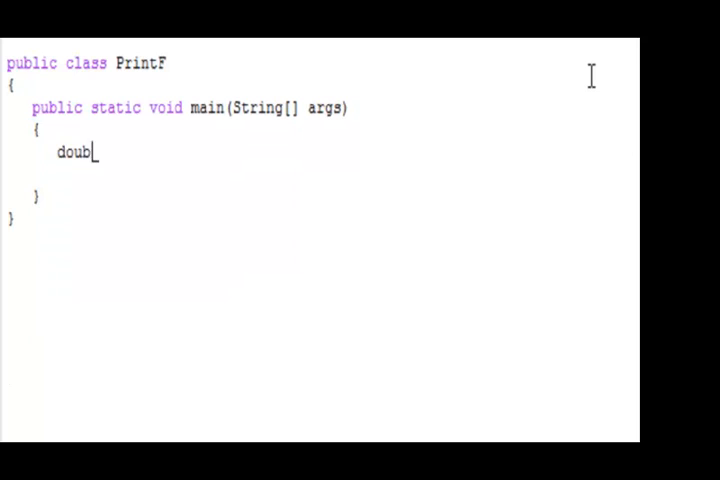
Step: Declare double[] = {234.2343, 234.04980349, 9874.09278, 239984.2342}; in main
type("le[] =")
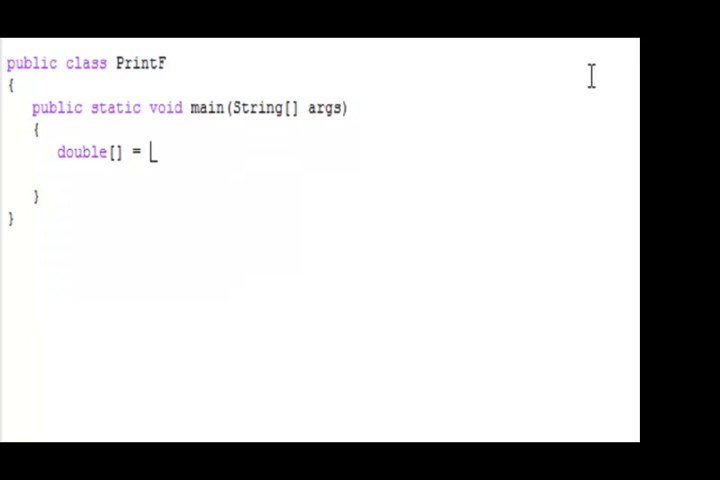
type("{234")
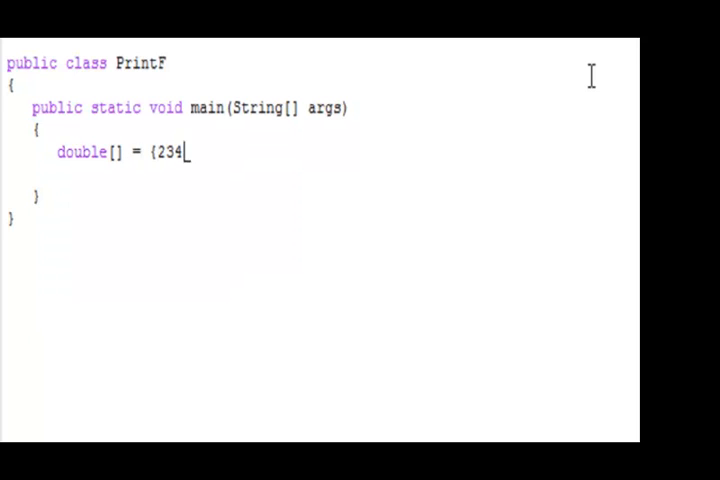
type(".2343,")
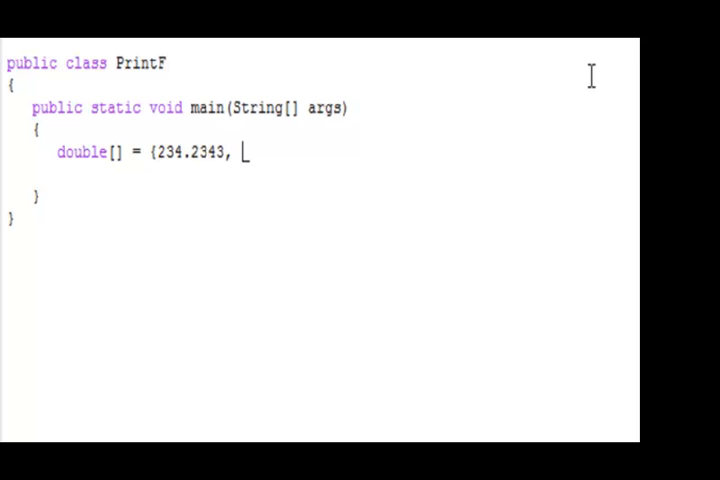
type("234.04980349")
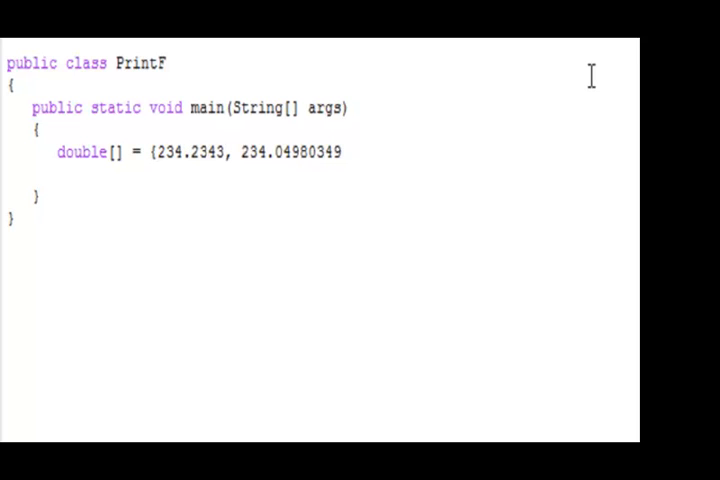
type(", 9874")
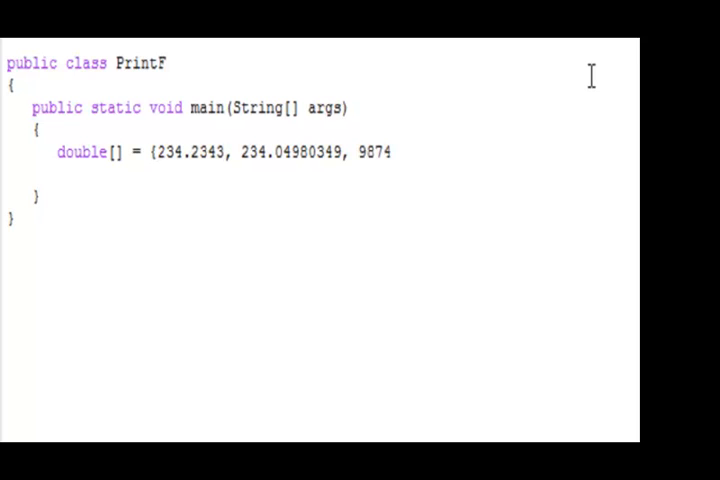
type(".09278,")
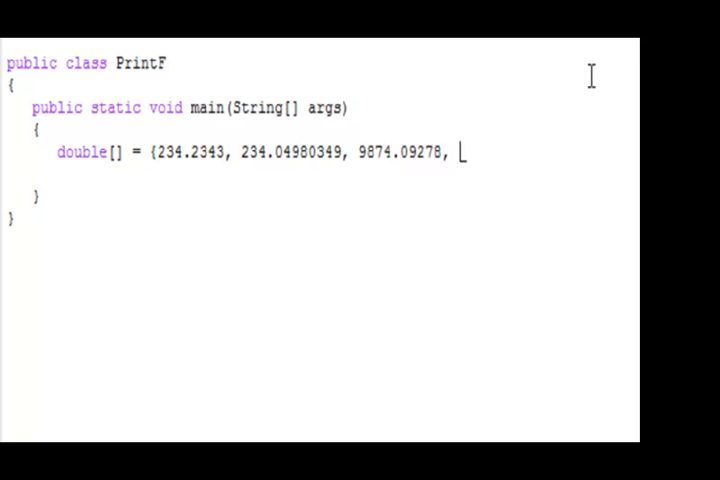
type("239984.234")
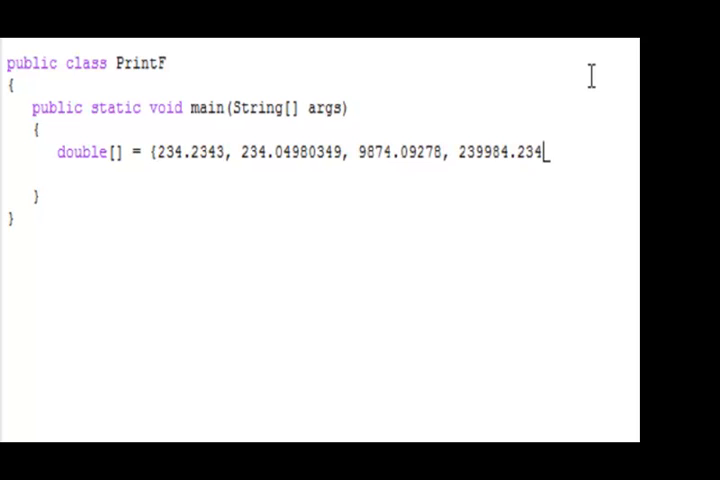
type("2};")
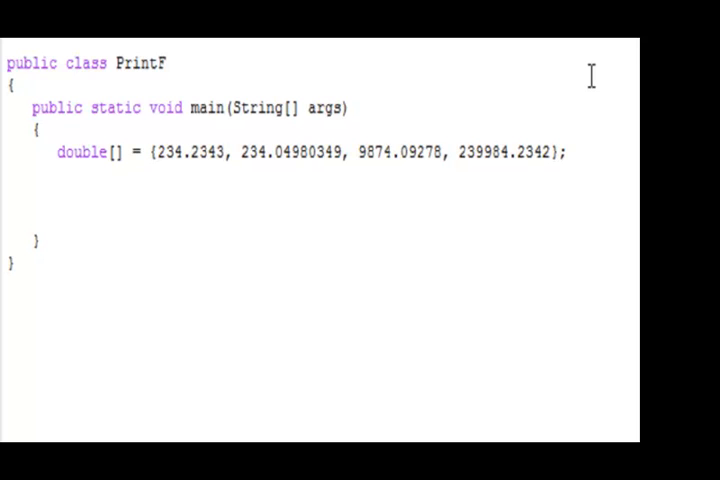
Step: Write System.out.printf("%,20.2f", dbls[0]); to print the first array element
type("System.out.print")
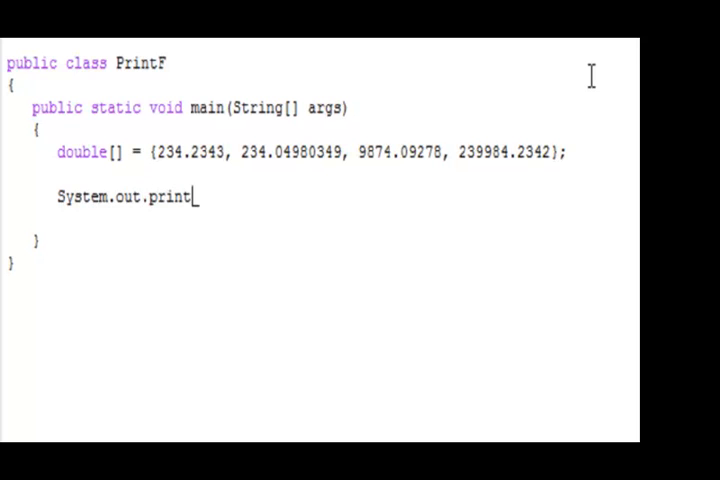
type("f(")
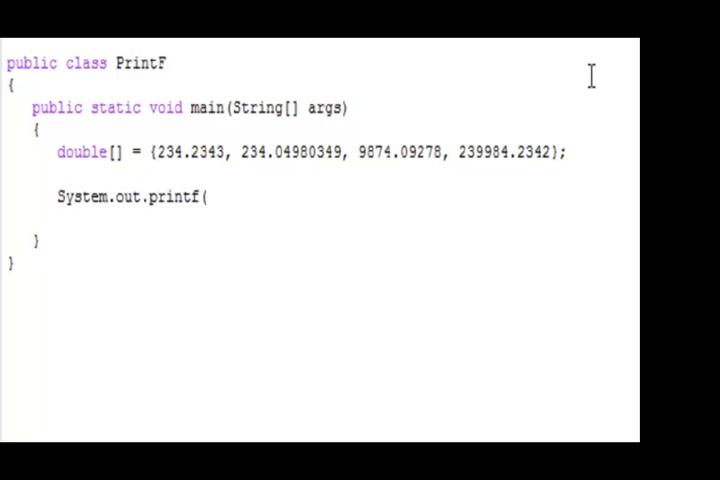
type("\"")
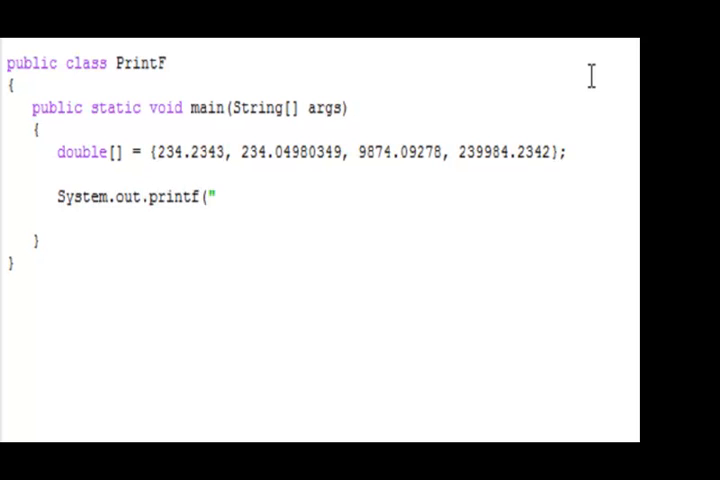
mouse_move(132, 152)
type(" dbls")
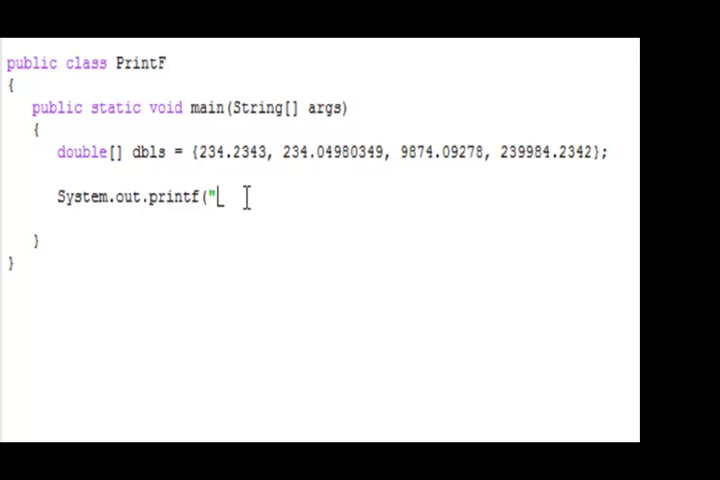
type("%")
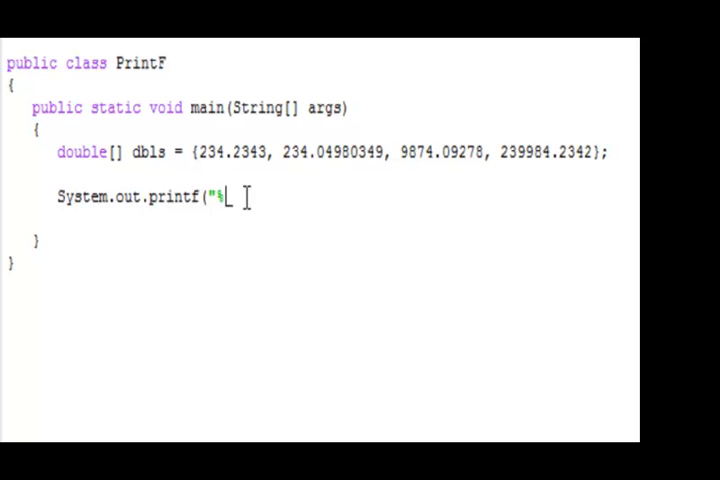
type("20")
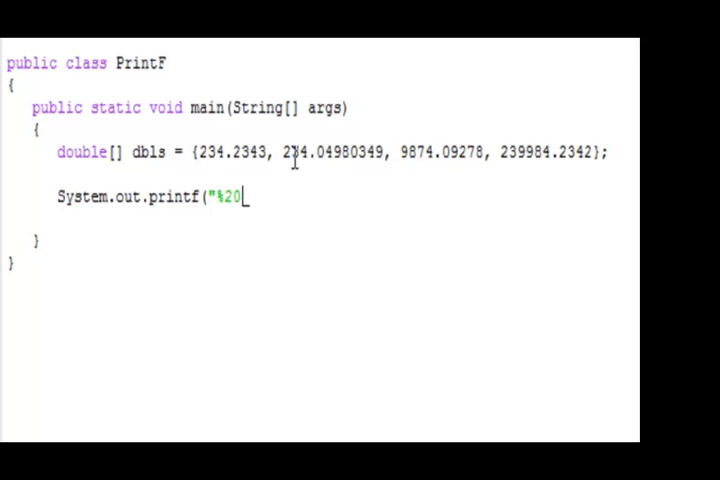
type(",")
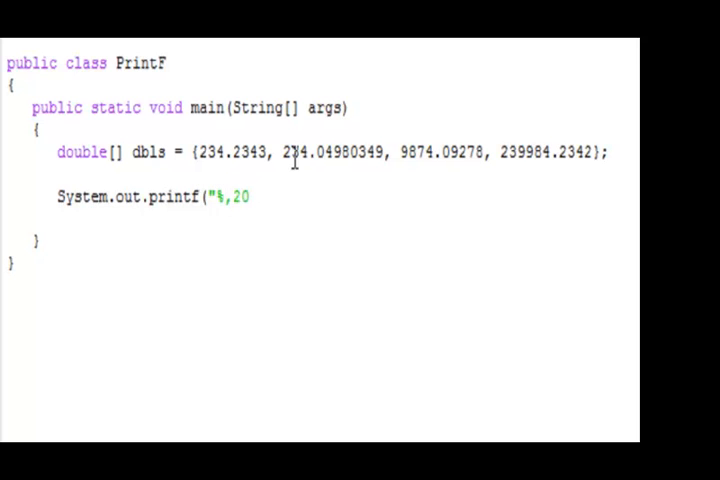
type(".2")
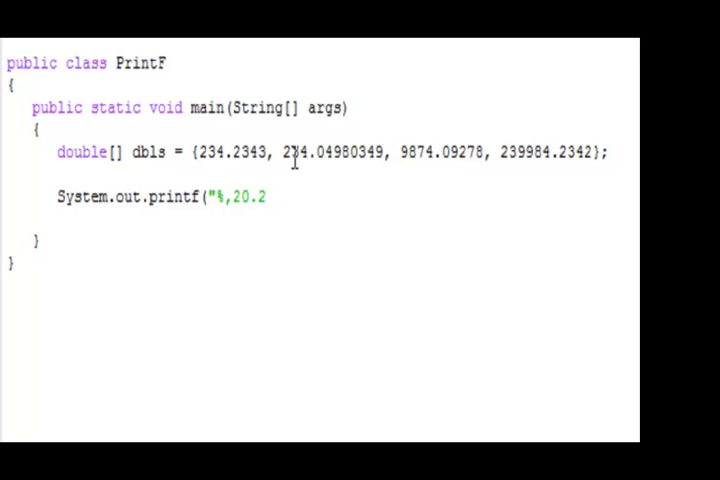
type("f\"")
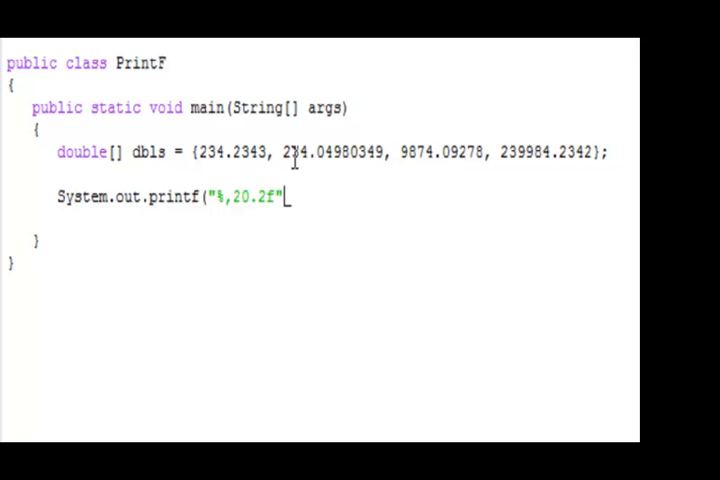
type(", db")
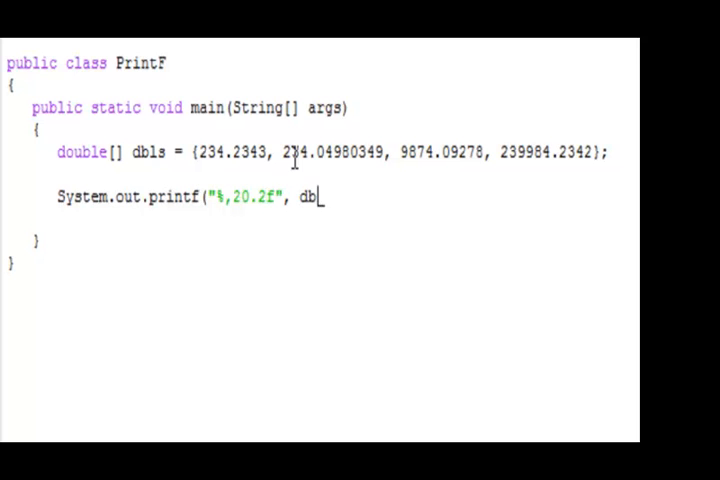
type("ls[0]")
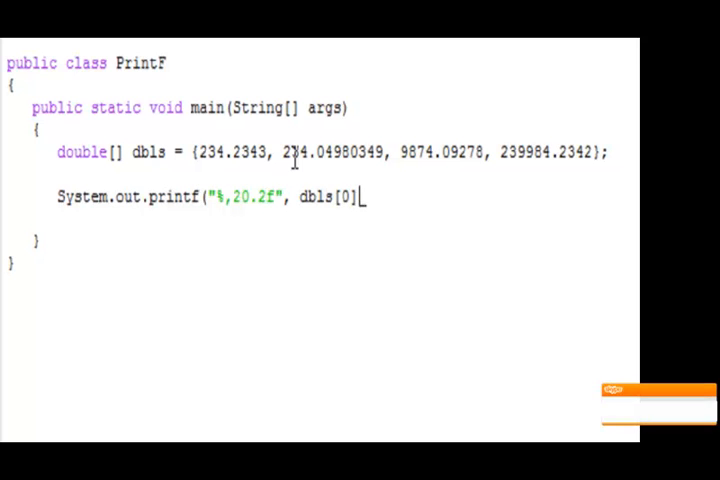
type(");")
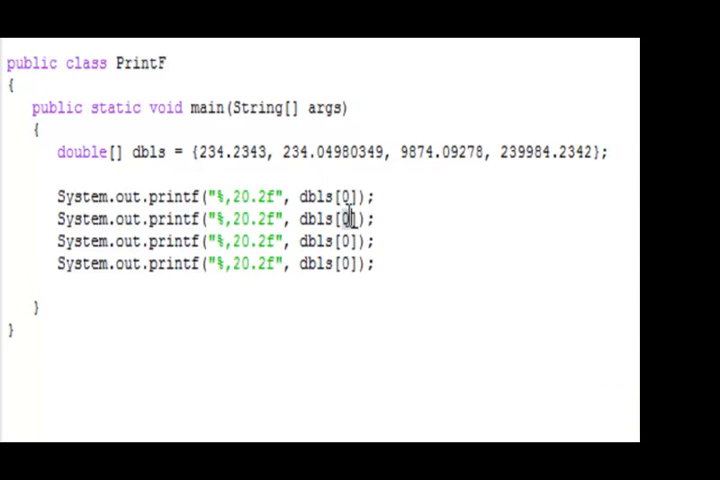
Step: Change the second printf line's index so it prints dbls[1]
type("1")
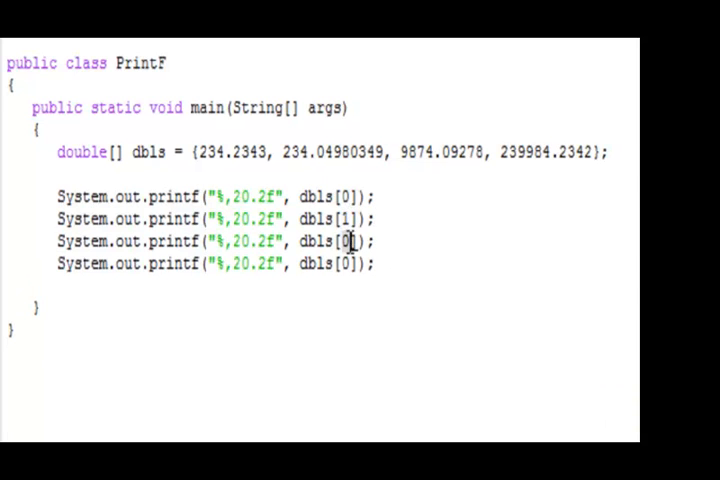